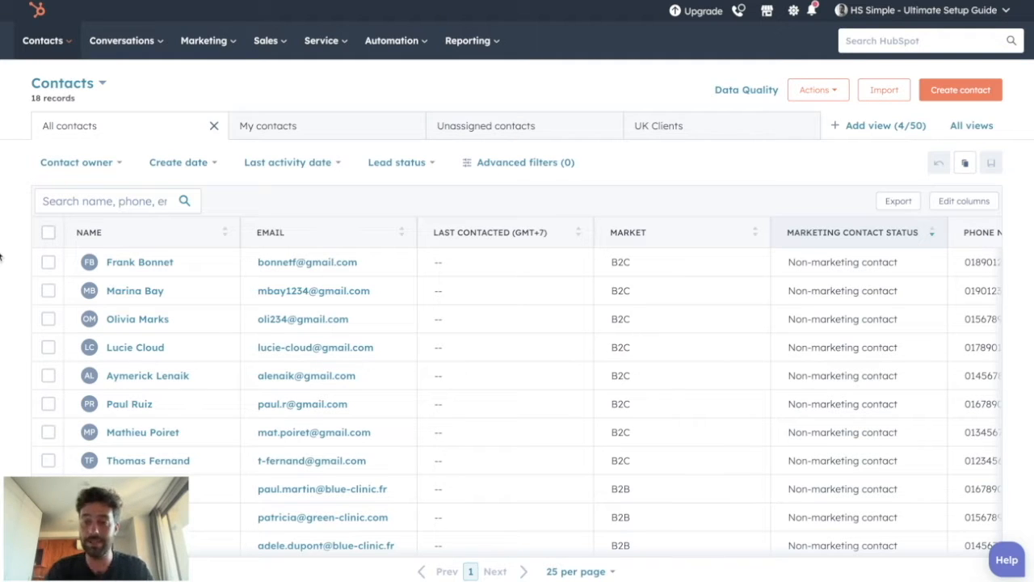
Step: Start a blank template from scratch on the Conversations > Templates page
{"action": "left_click", "coordinate": [121, 40]}
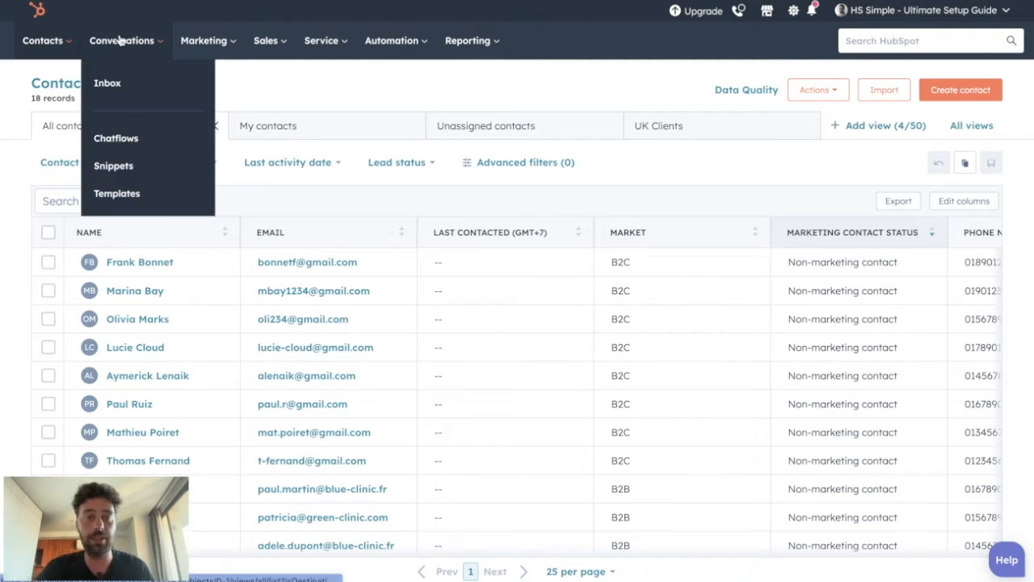
{"action": "left_click", "coordinate": [116, 194]}
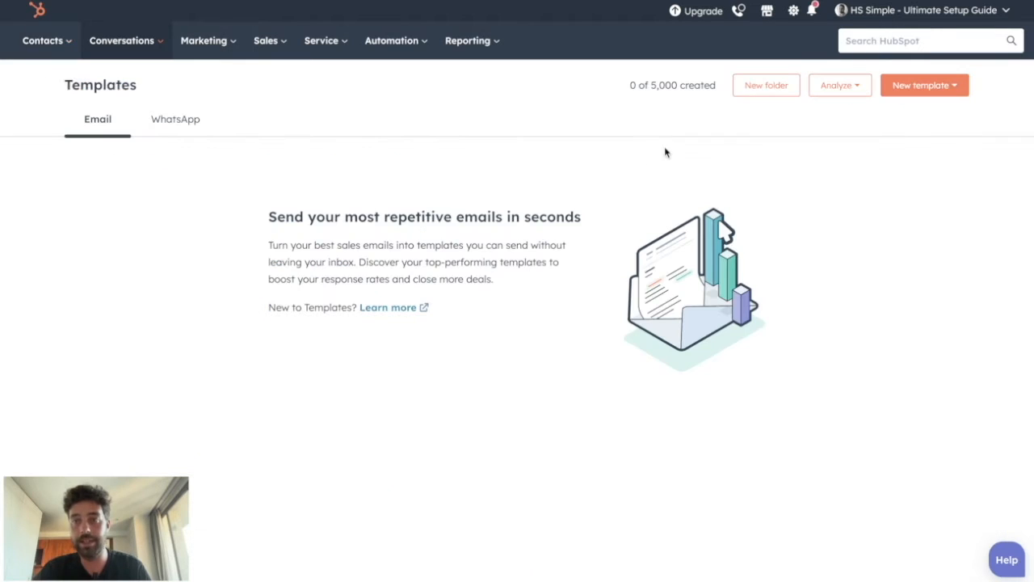
{"action": "left_click", "coordinate": [924, 84]}
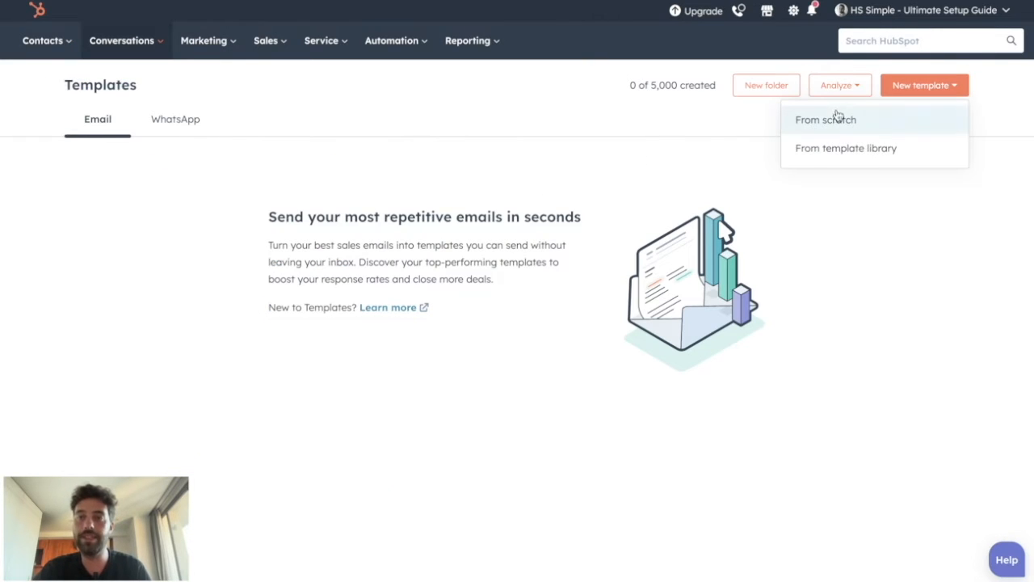
{"action": "left_click", "coordinate": [826, 120]}
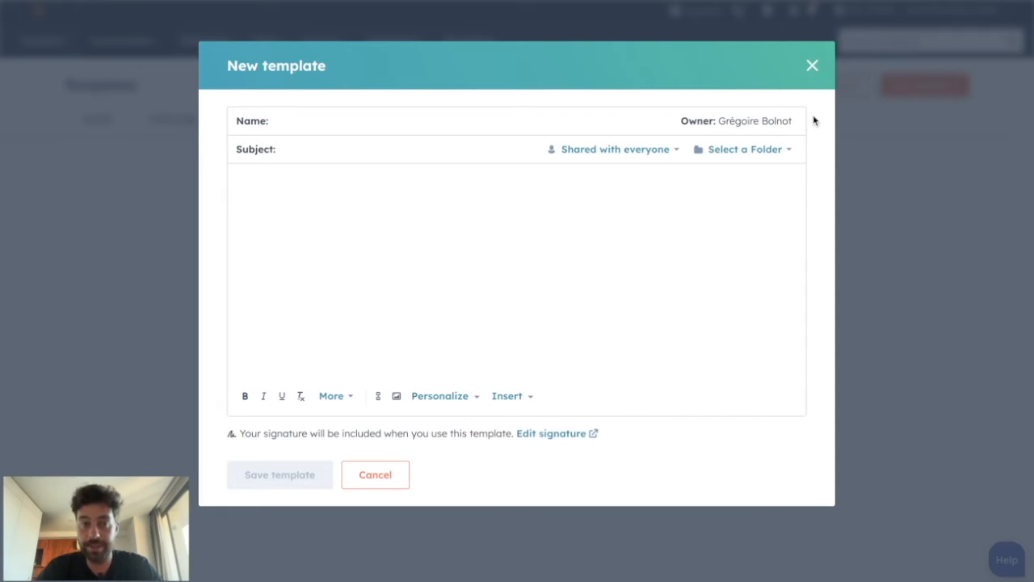
Step: Keep the template shared with everyone, name it 'test' with subject 'this a test'
{"action": "left_click", "coordinate": [614, 149]}
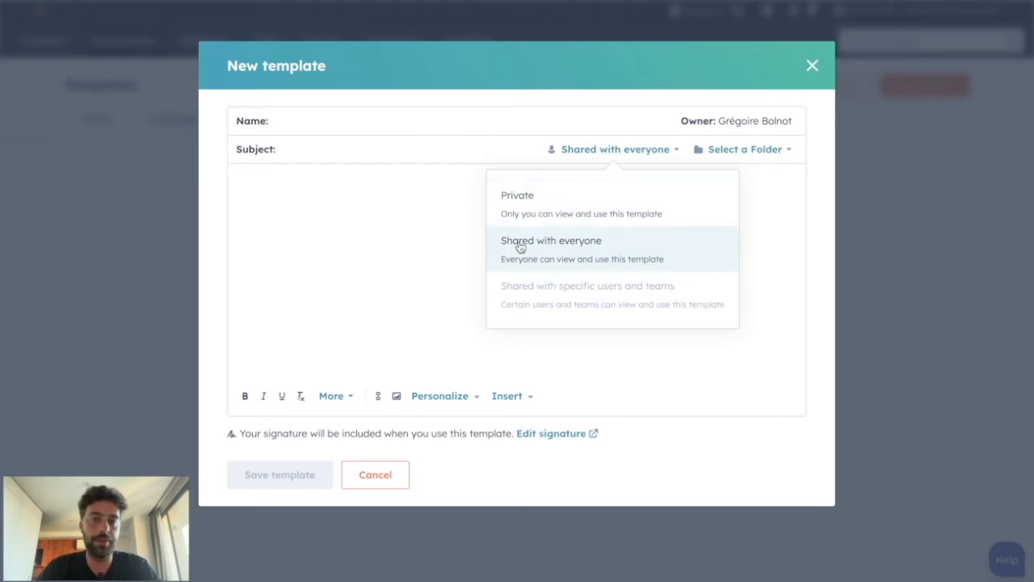
{"action": "left_click", "coordinate": [551, 245]}
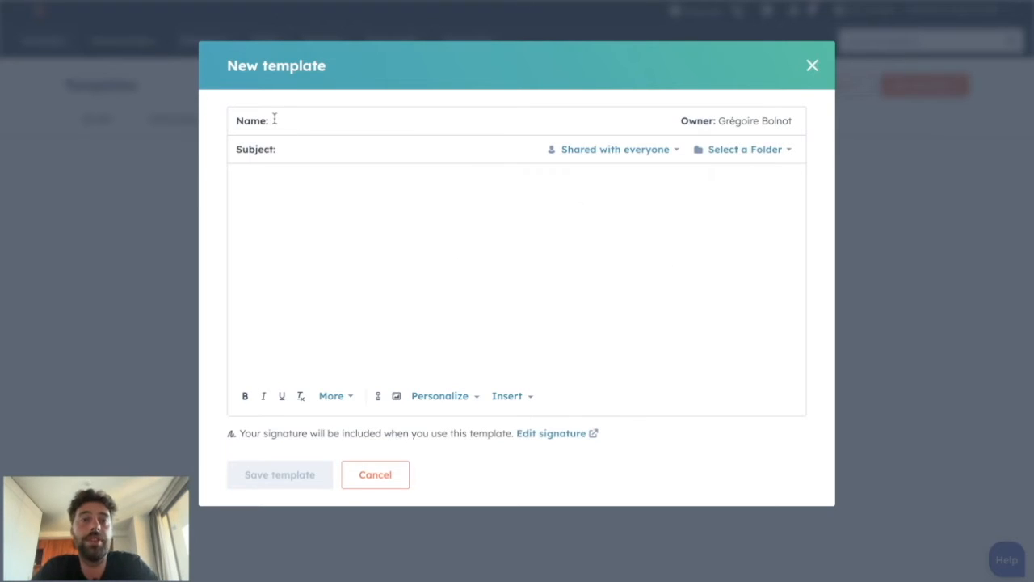
{"action": "type", "text": "test"}
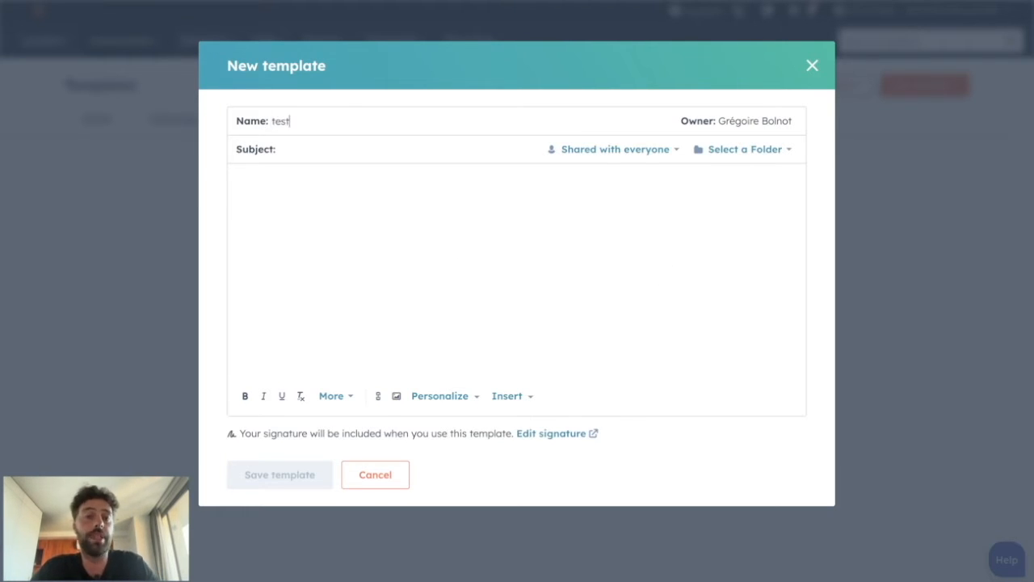
{"action": "type", "text": "this a"}
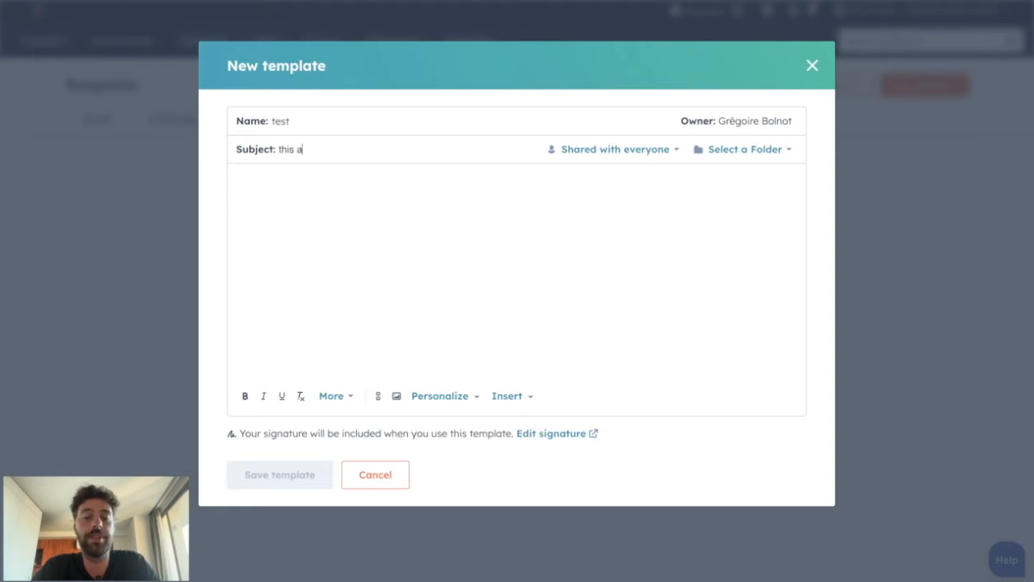
Step: Write the body 'Dear' plus the First name token and filler text, then save the template
{"action": "type", "text": "Dear"}
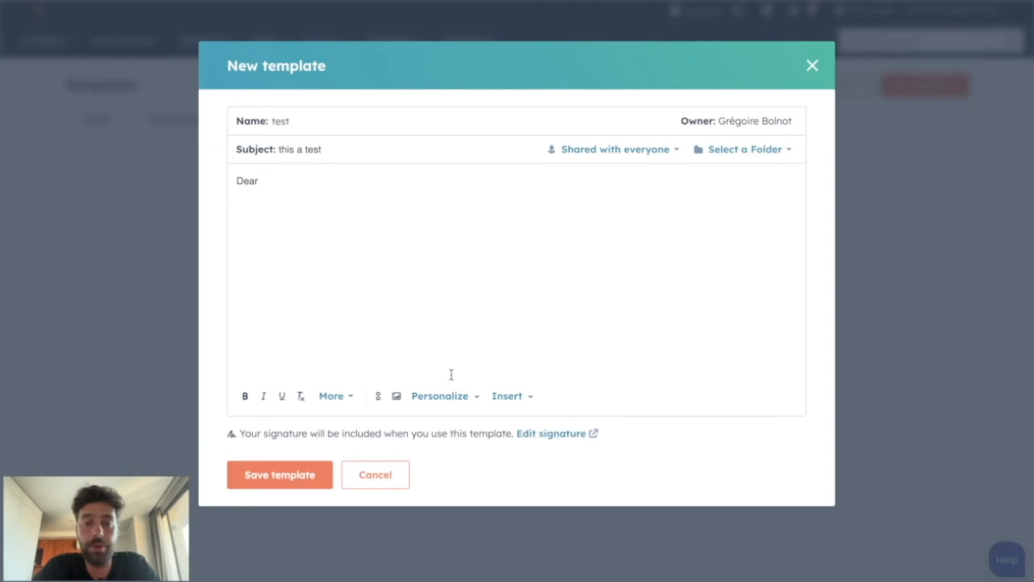
{"action": "left_click", "coordinate": [375, 275]}
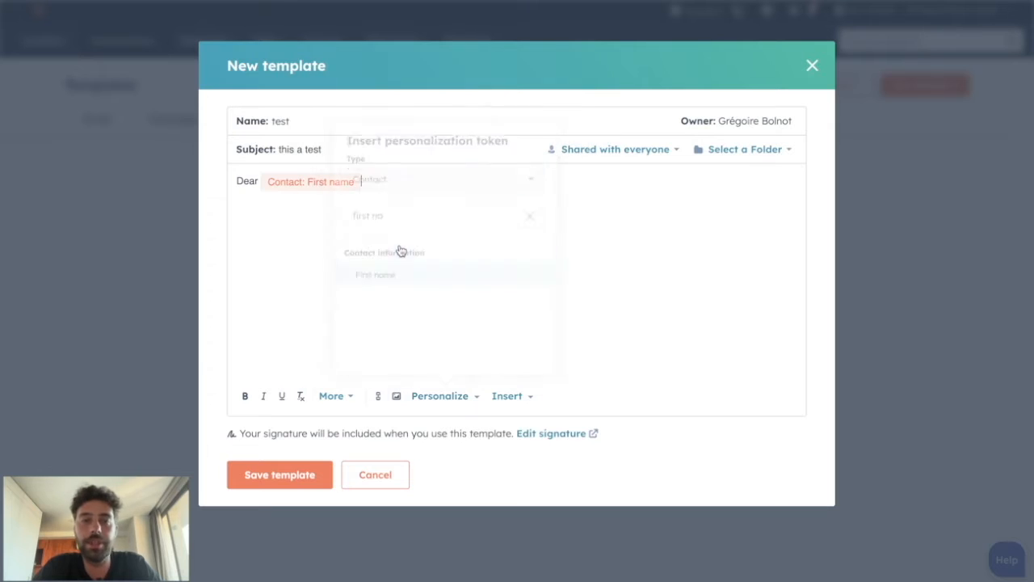
{"action": "type", "text": "hirehgeihfo"}
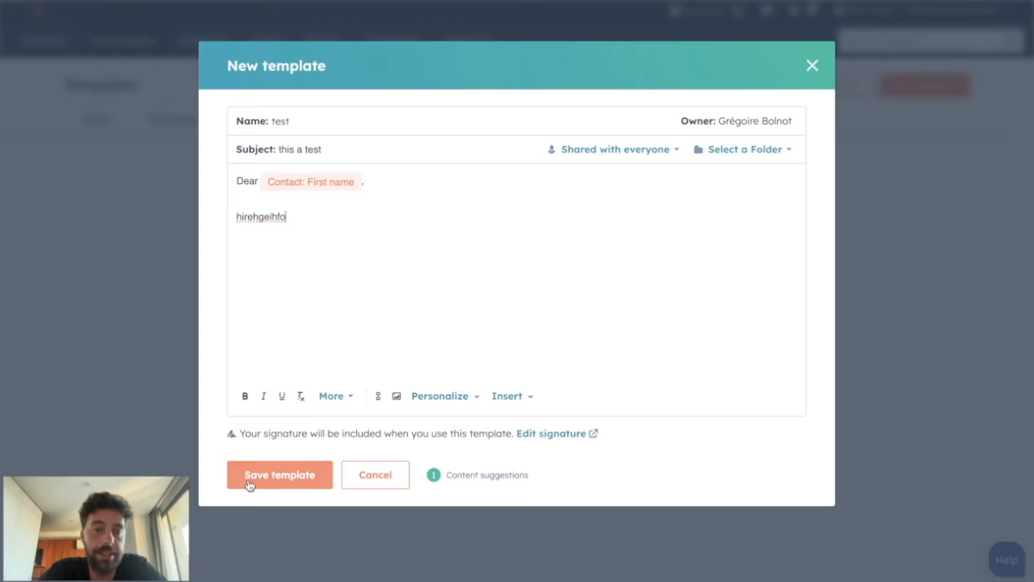
{"action": "left_click", "coordinate": [278, 475]}
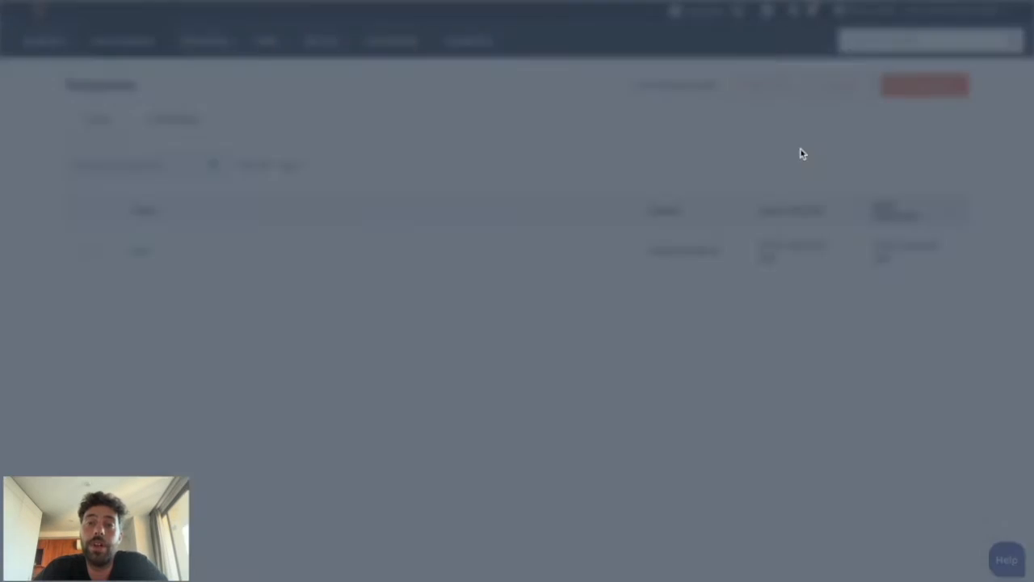
Step: Import the three follow-up emails, including An Email Template That Converts, from the template library
{"action": "left_click", "coordinate": [924, 84]}
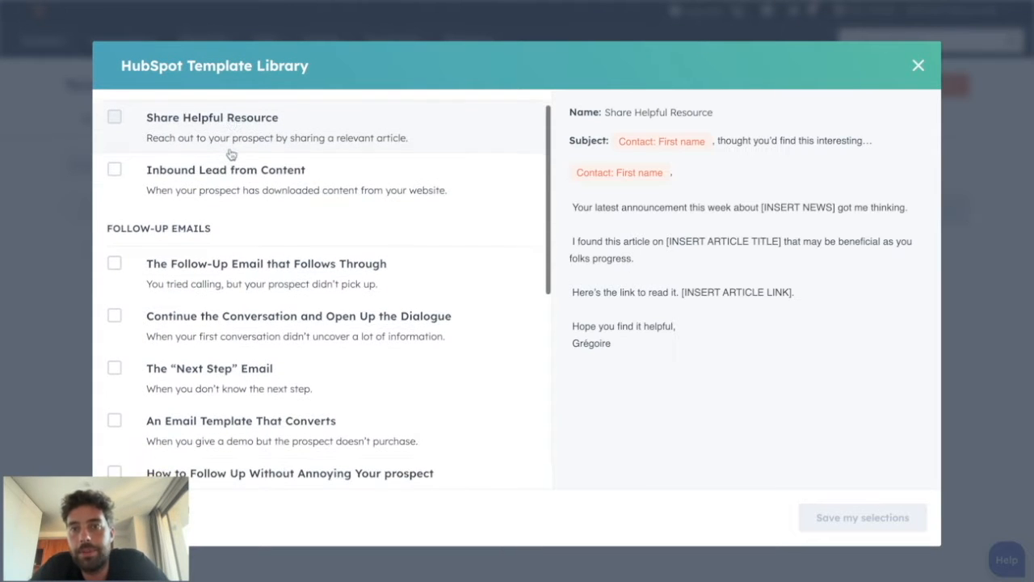
{"action": "left_click", "coordinate": [226, 200]}
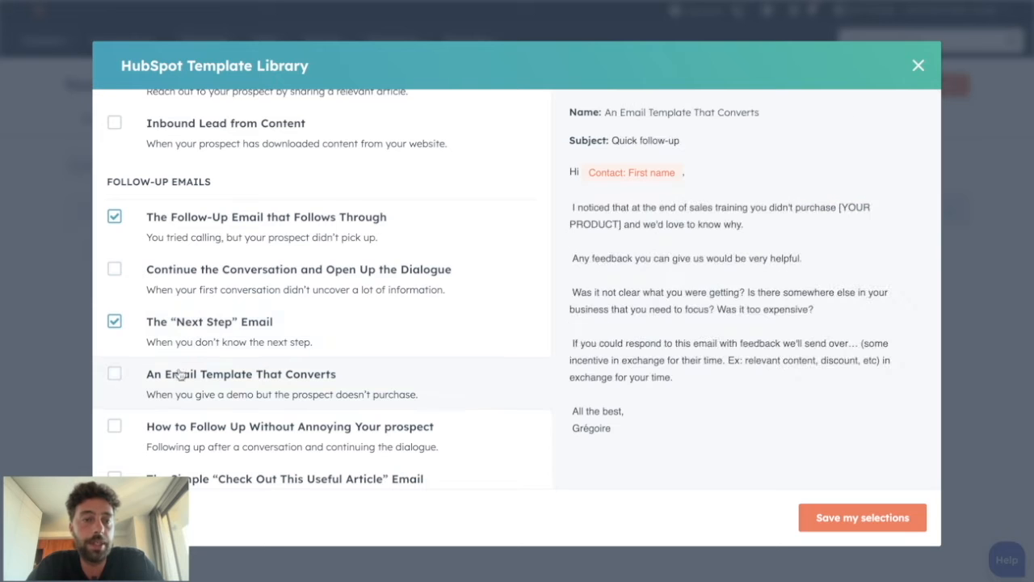
{"action": "left_click", "coordinate": [863, 517]}
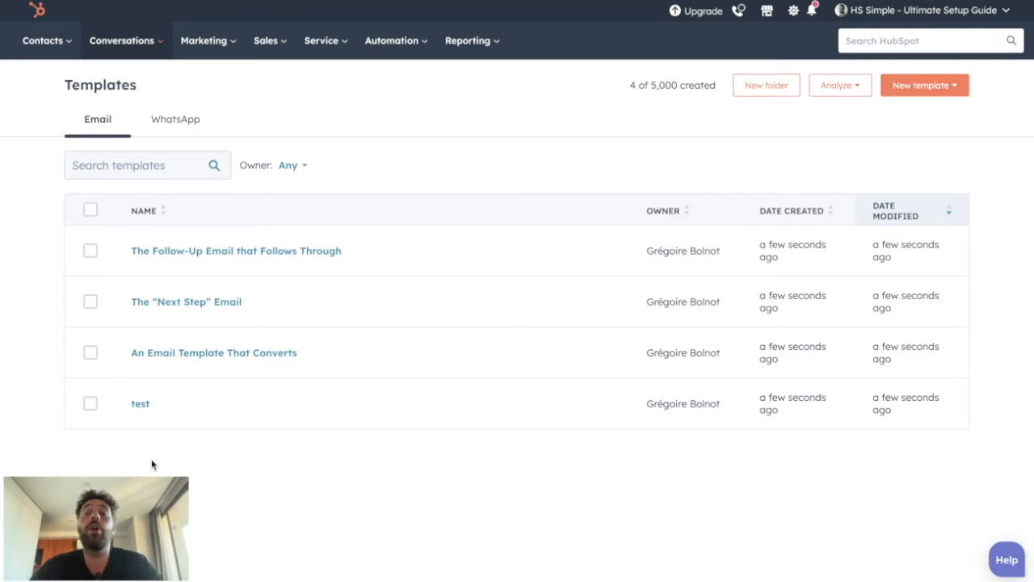
{"action": "mouse_move", "coordinate": [249, 430]}
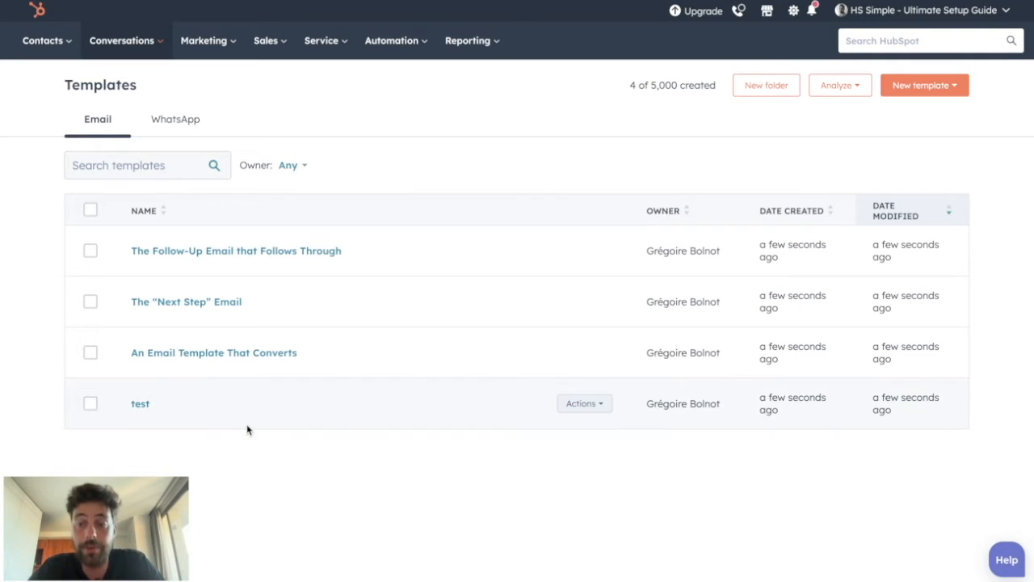
{"action": "mouse_move", "coordinate": [255, 454]}
{"action": "type", "text": "B2B"}
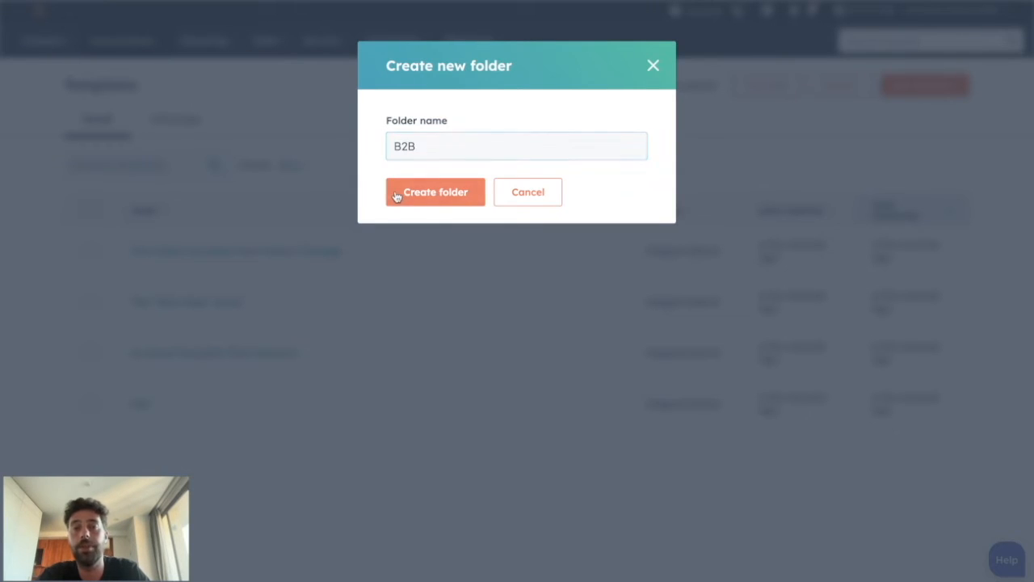
Step: Create the B2B template folder holding the four templates
{"action": "left_click", "coordinate": [435, 191]}
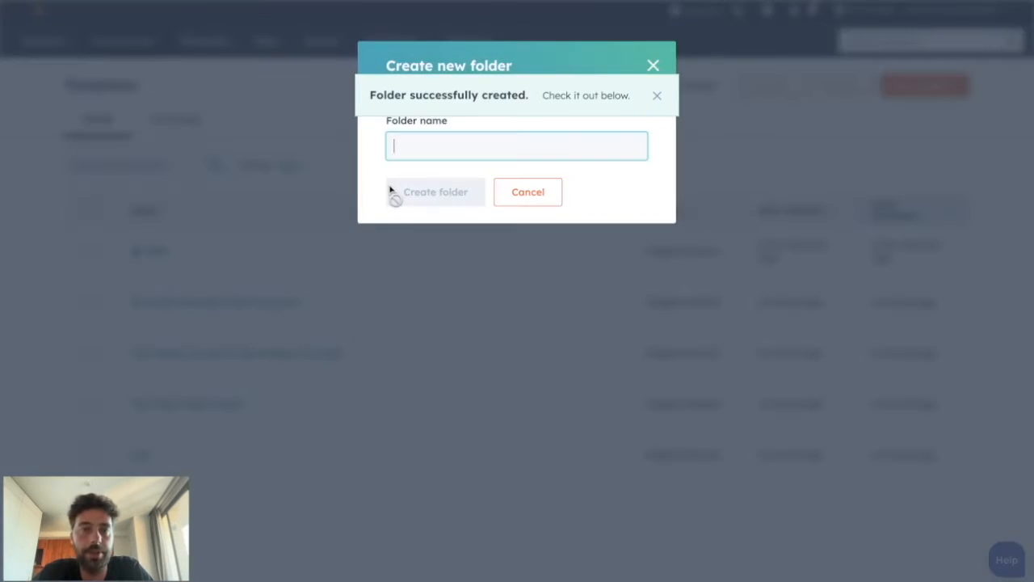
{"action": "left_click", "coordinate": [436, 191]}
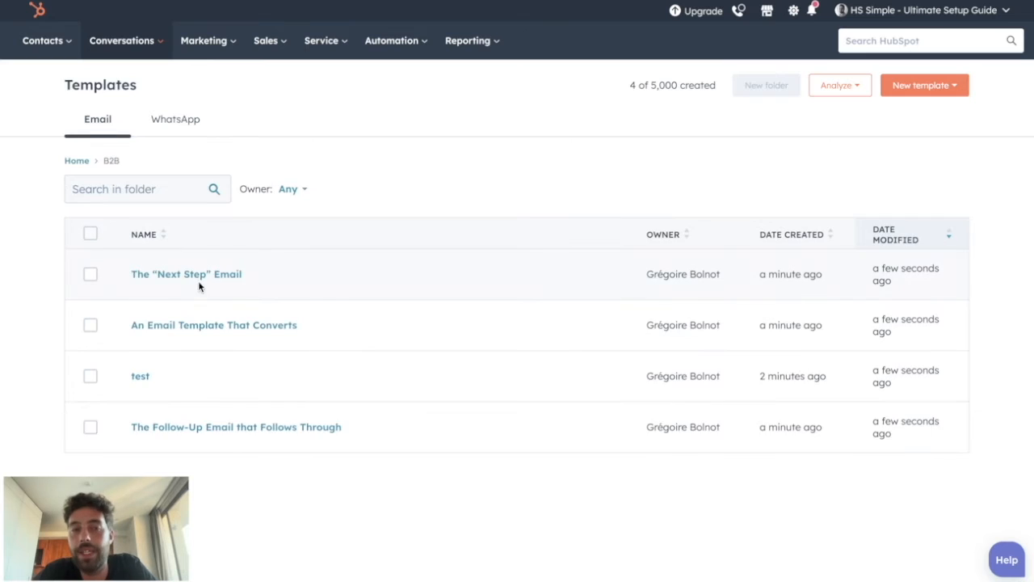
Step: Rename The "Next Step" Email to 'B2B - UK - Sorry Email' and update it
{"action": "left_click", "coordinate": [186, 273]}
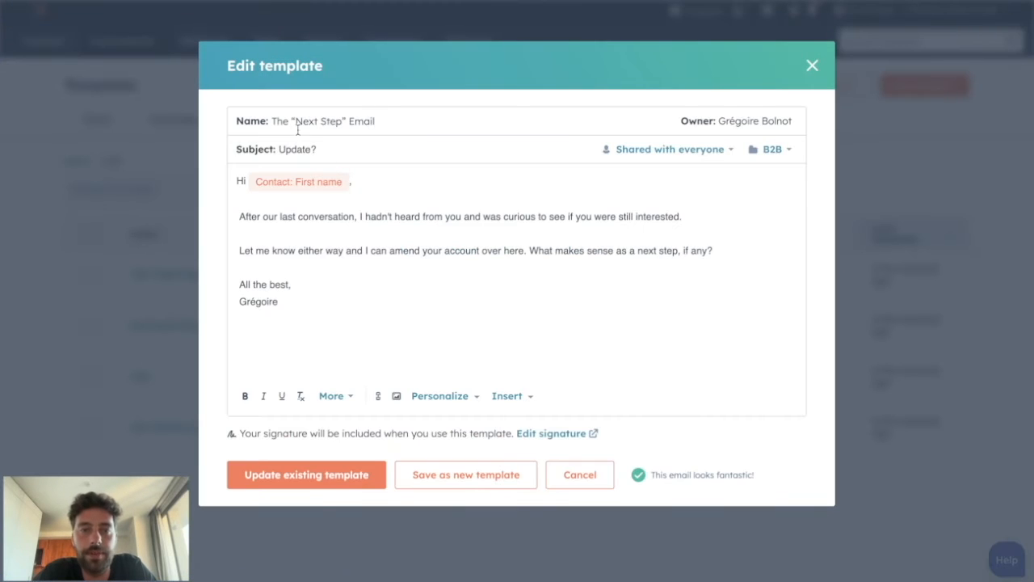
{"action": "type", "text": "B"}
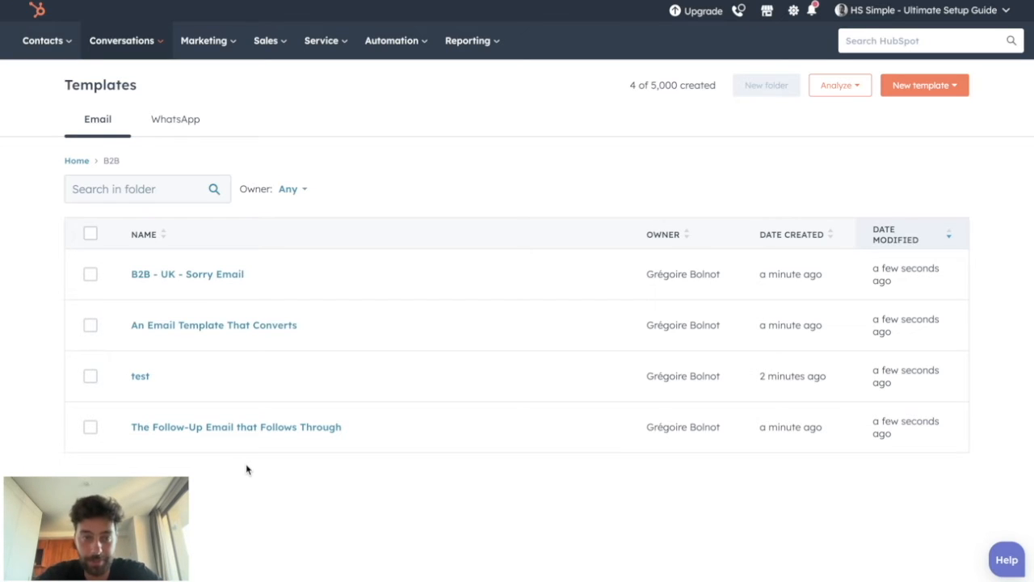
{"action": "left_click", "coordinate": [42, 41]}
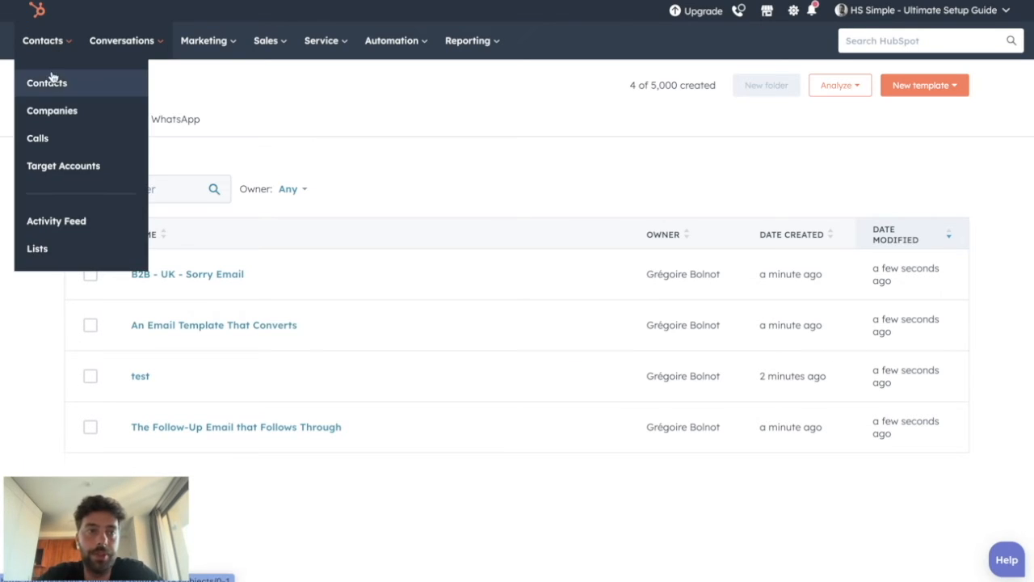
{"action": "left_click", "coordinate": [45, 82]}
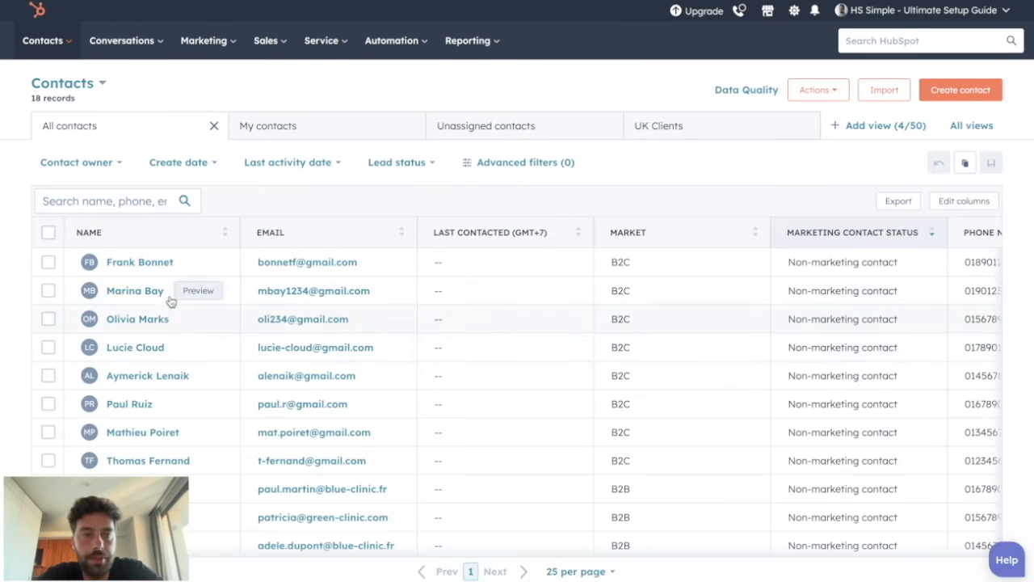
{"action": "left_click", "coordinate": [134, 290]}
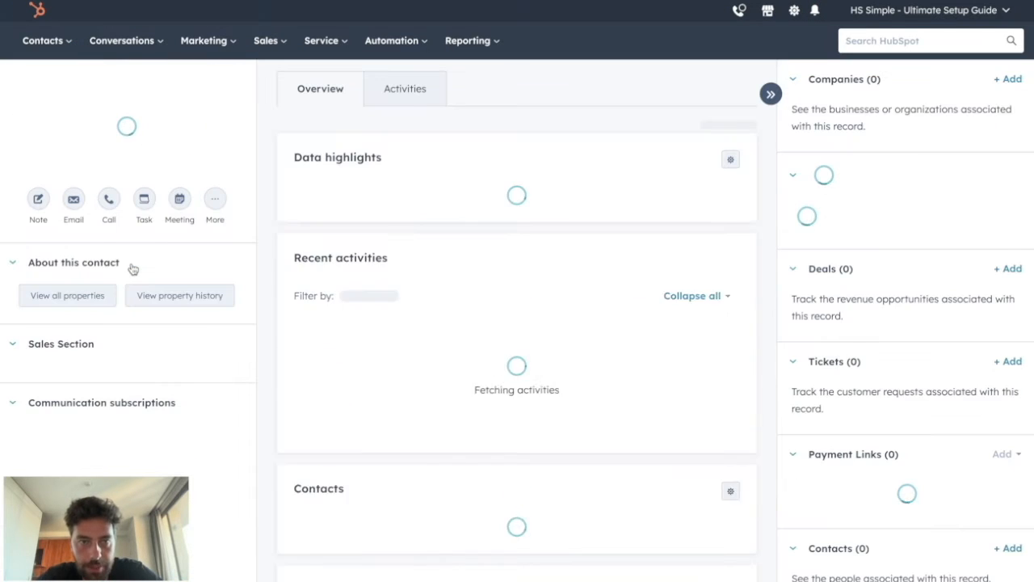
{"action": "type", "text": "oefjzoe"}
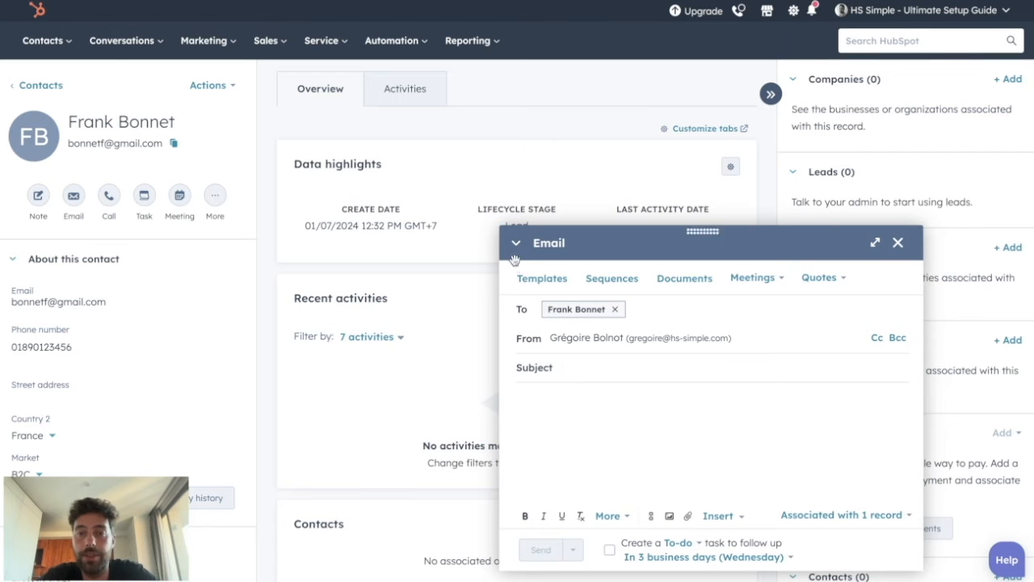
Step: Insert the B2B - UK - Sorry Email template into the draft, subject 'Update?'
{"action": "left_click", "coordinate": [543, 277]}
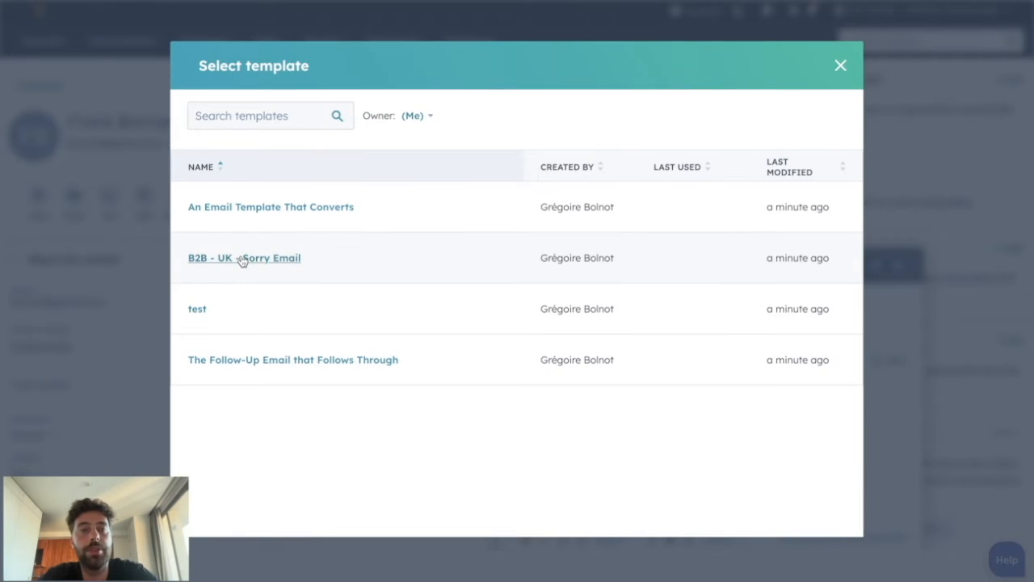
{"action": "left_click", "coordinate": [244, 258]}
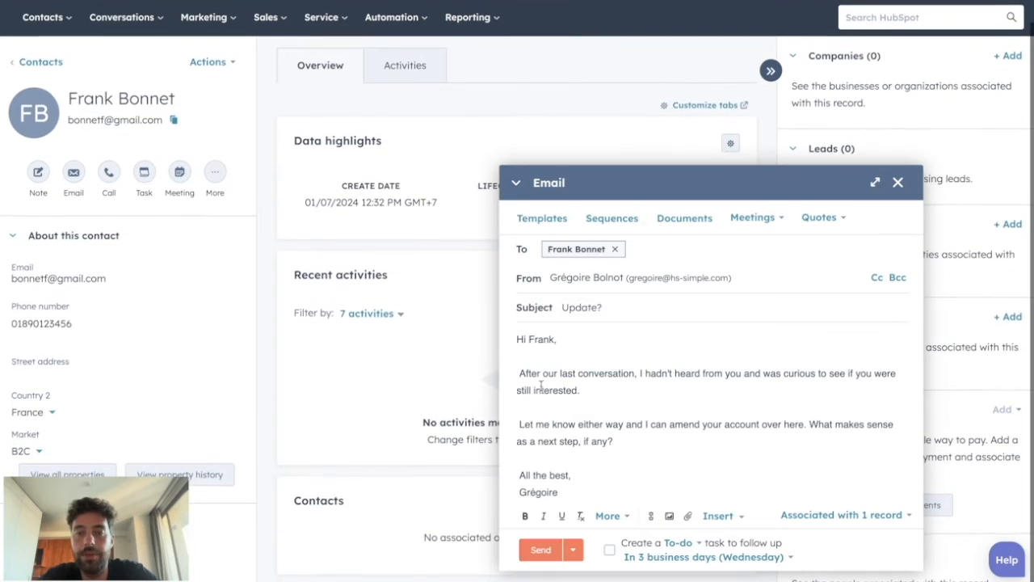
{"action": "double_click", "coordinate": [539, 339]}
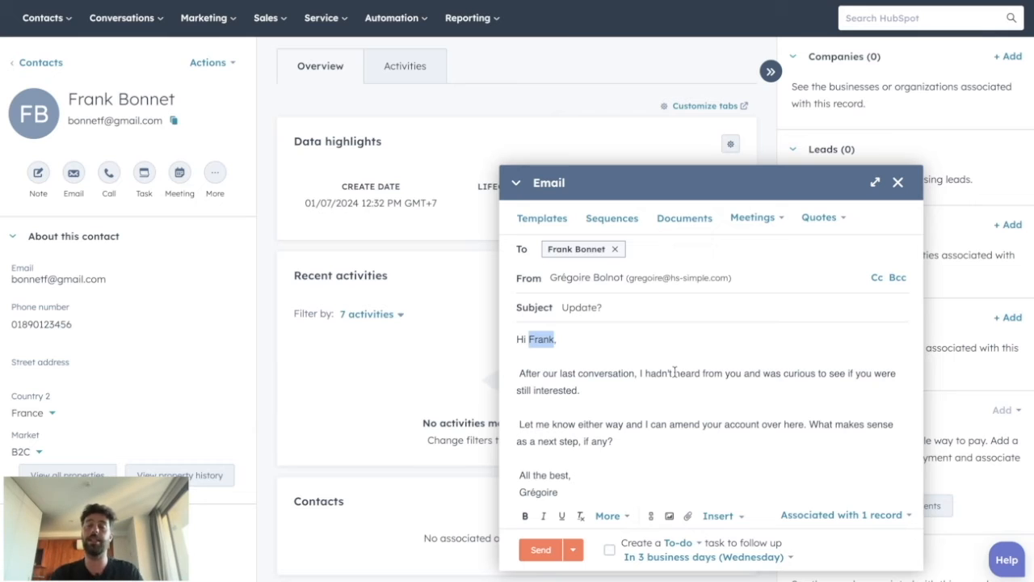
{"action": "mouse_move", "coordinate": [525, 529]}
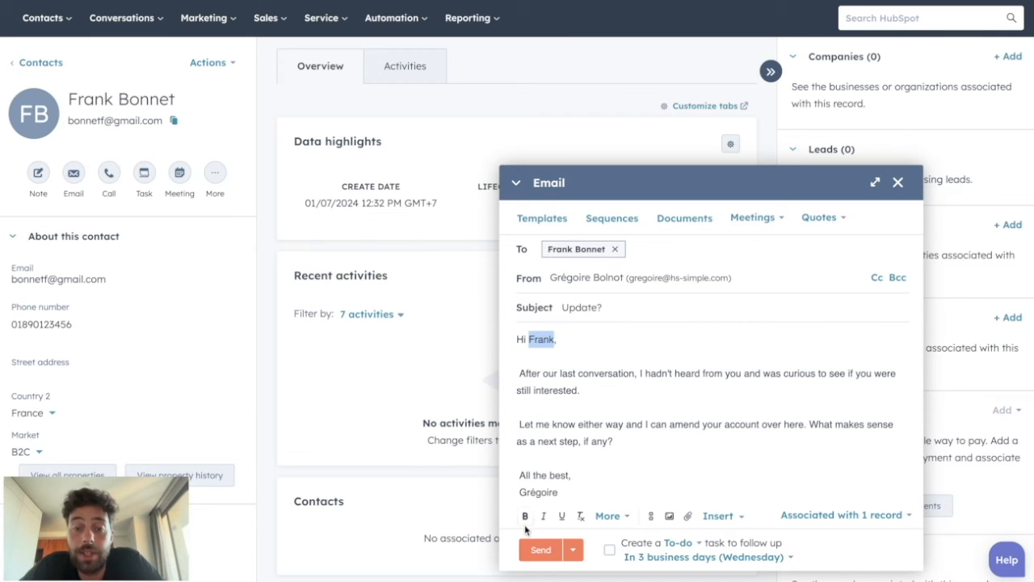
{"action": "mouse_move", "coordinate": [656, 385]}
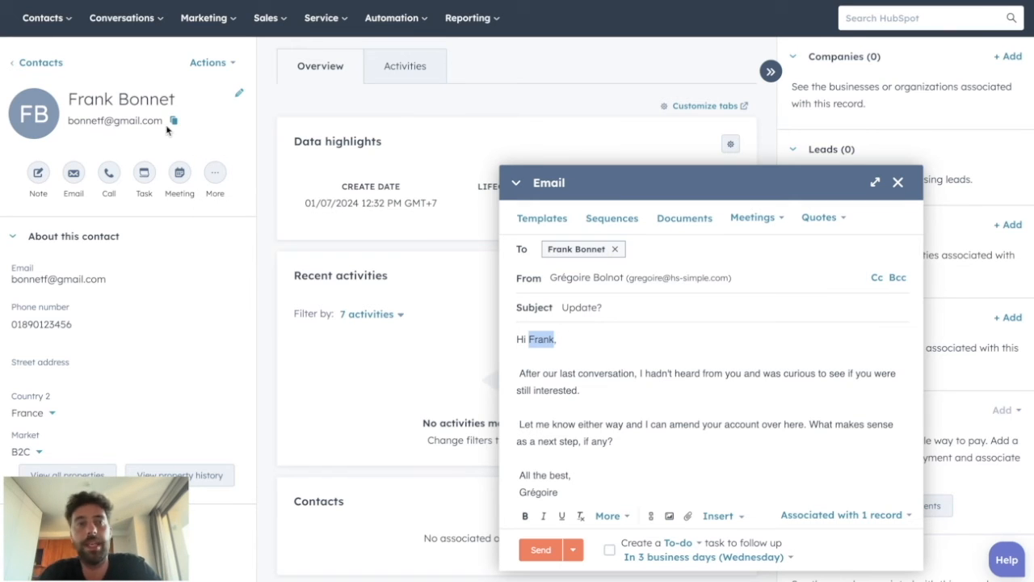
Step: Start a new snippet from the Conversations > Snippets library
{"action": "left_click", "coordinate": [121, 18]}
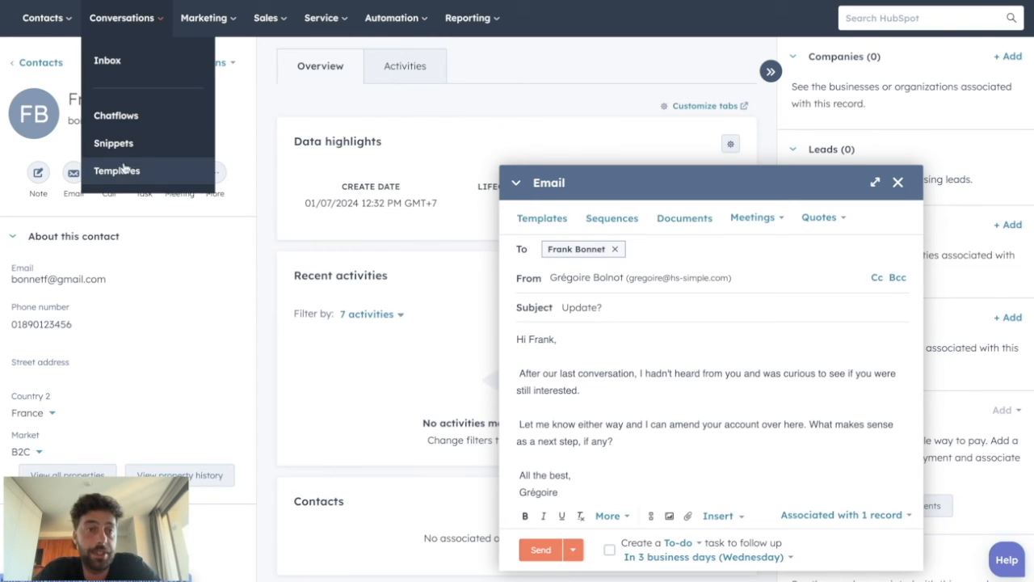
{"action": "left_click", "coordinate": [114, 142]}
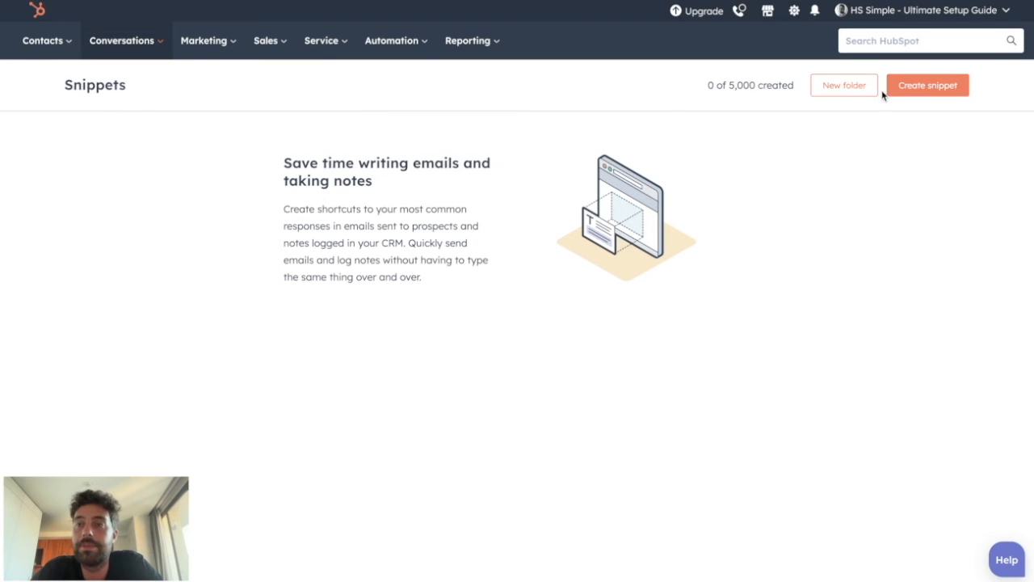
{"action": "left_click", "coordinate": [927, 84]}
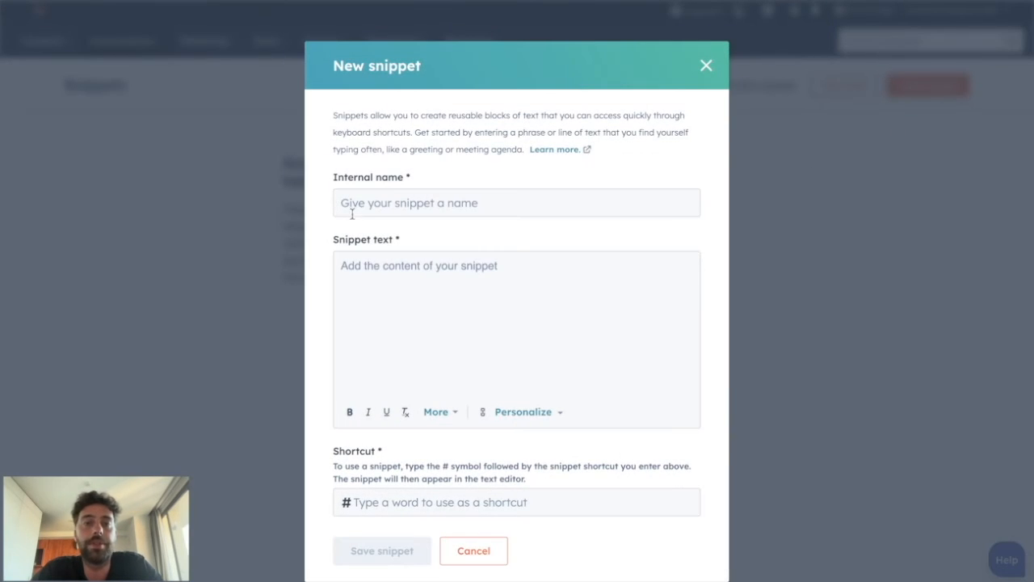
Step: Save snippet 'test' with text 'this a test for snippets' and shortcut #test
{"action": "type", "text": "test"}
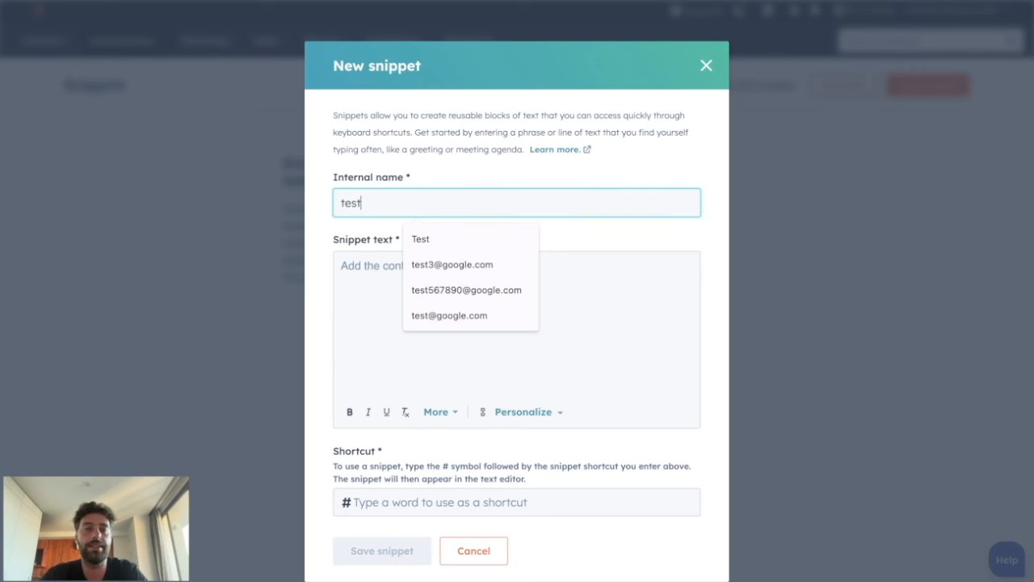
{"action": "left_click", "coordinate": [515, 323]}
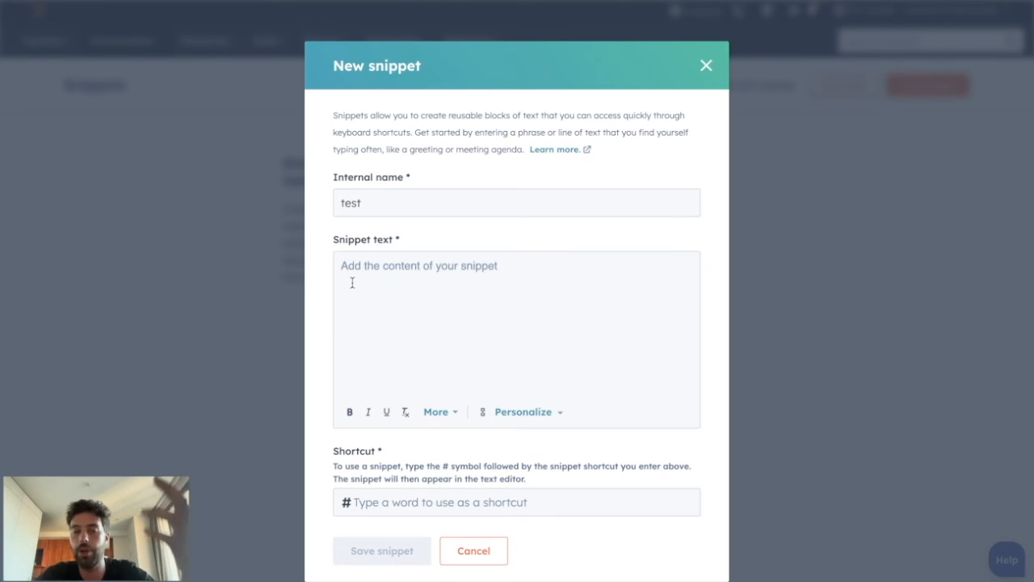
{"action": "type", "text": "this a test for snippets"}
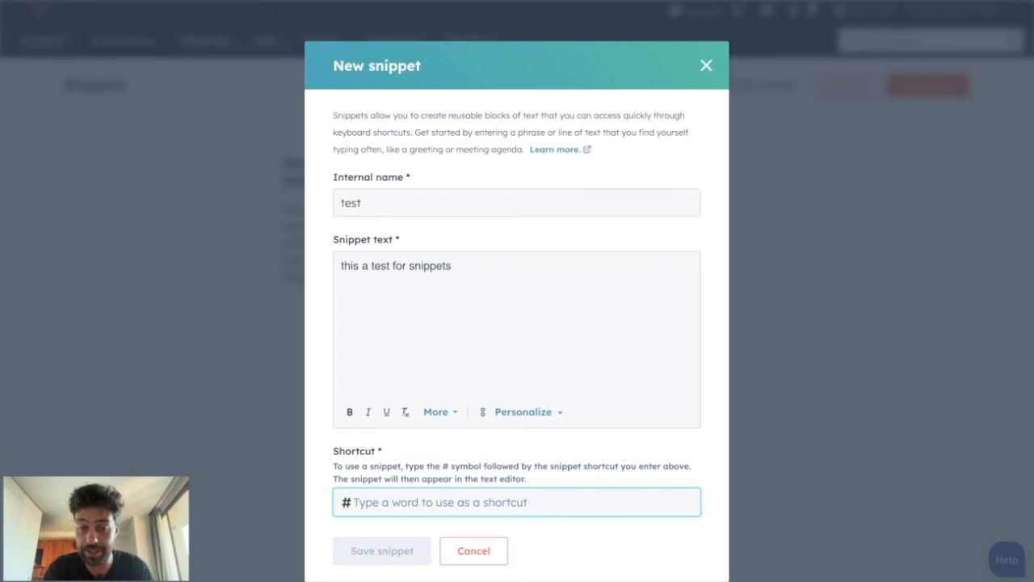
{"action": "type", "text": "test"}
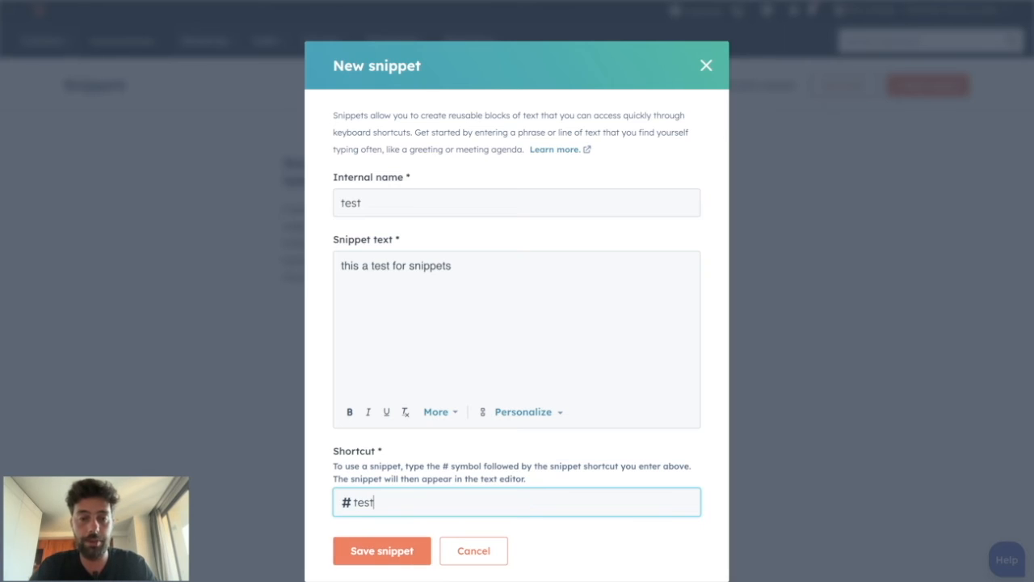
{"action": "left_click", "coordinate": [381, 550]}
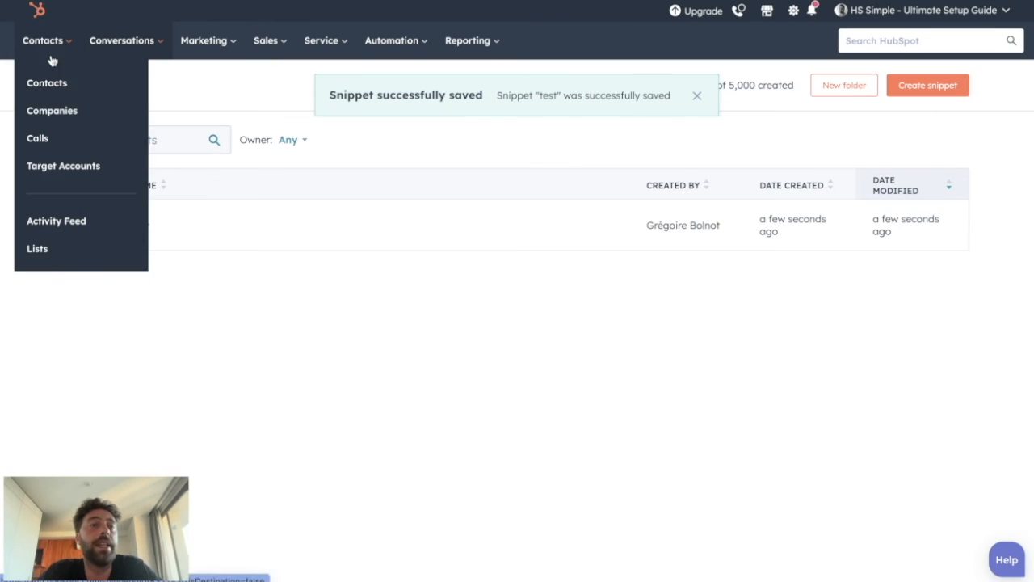
{"action": "left_click", "coordinate": [47, 83]}
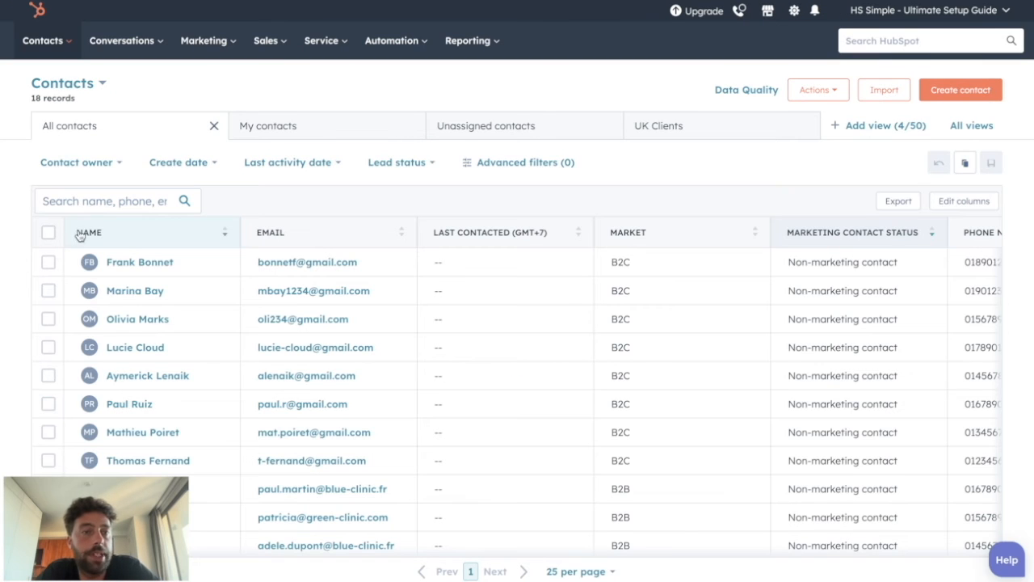
{"action": "left_click", "coordinate": [139, 261]}
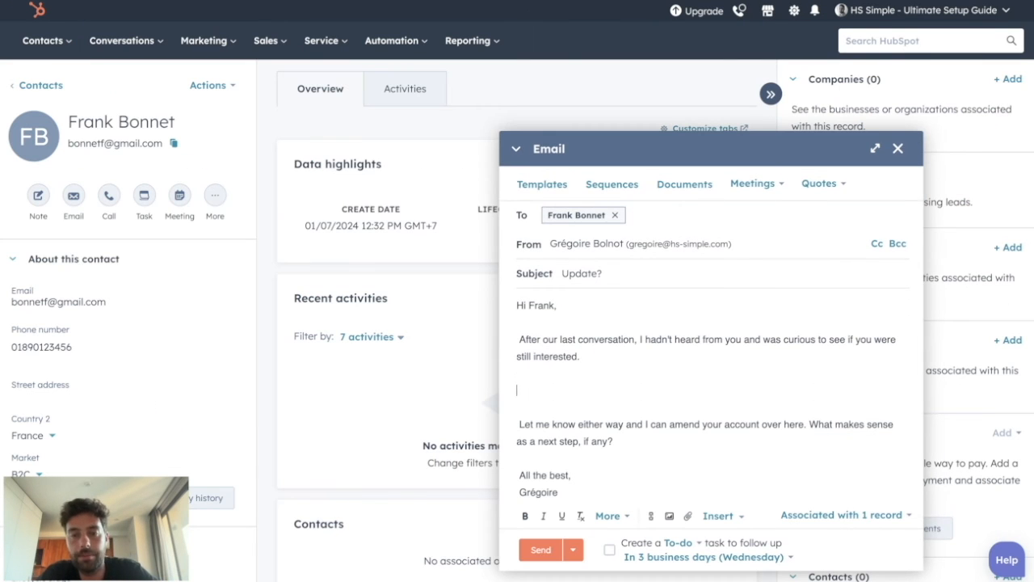
{"action": "type", "text": "#"}
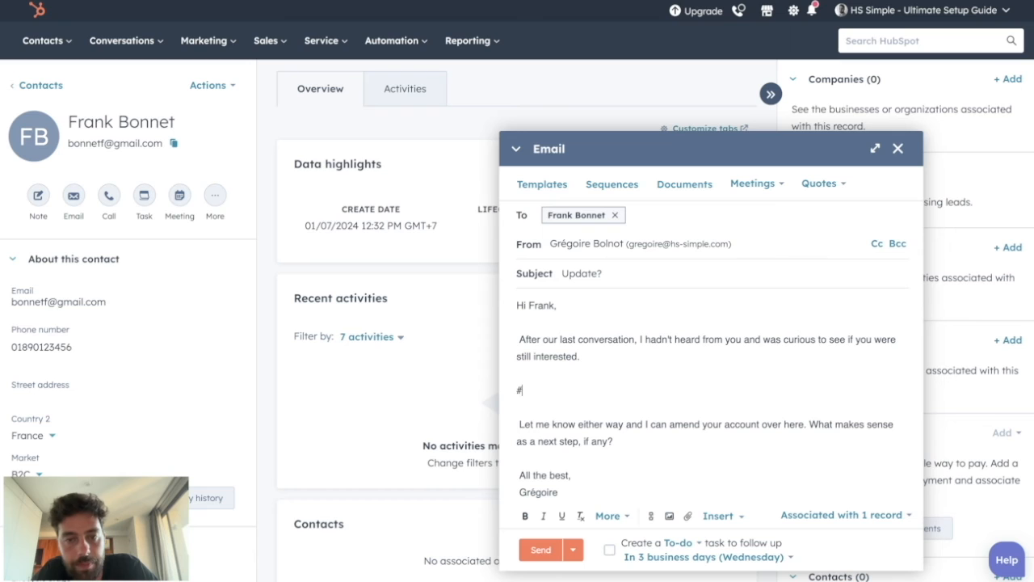
{"action": "type", "text": "test"}
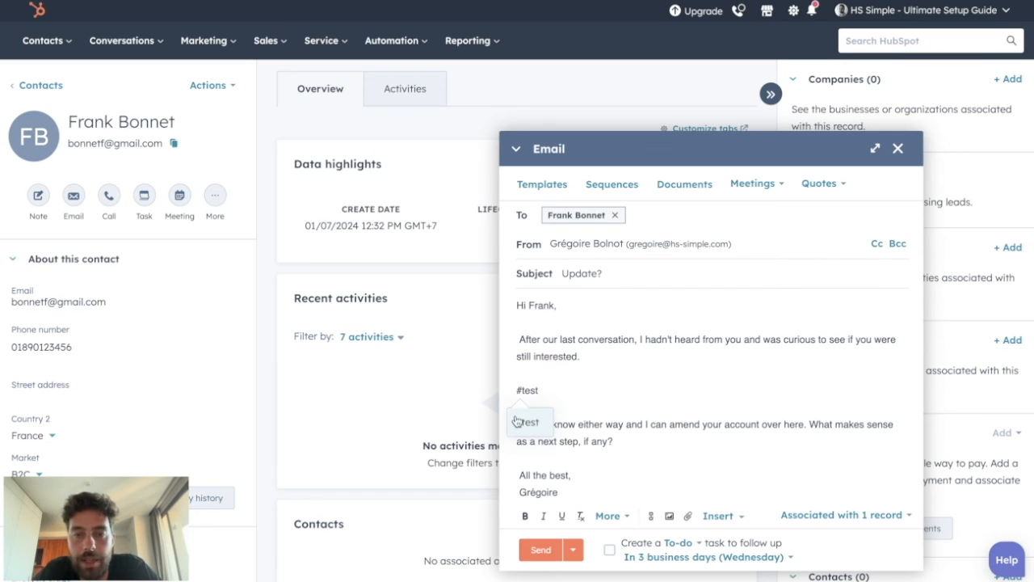
{"action": "type", "text": "this a test for snippets"}
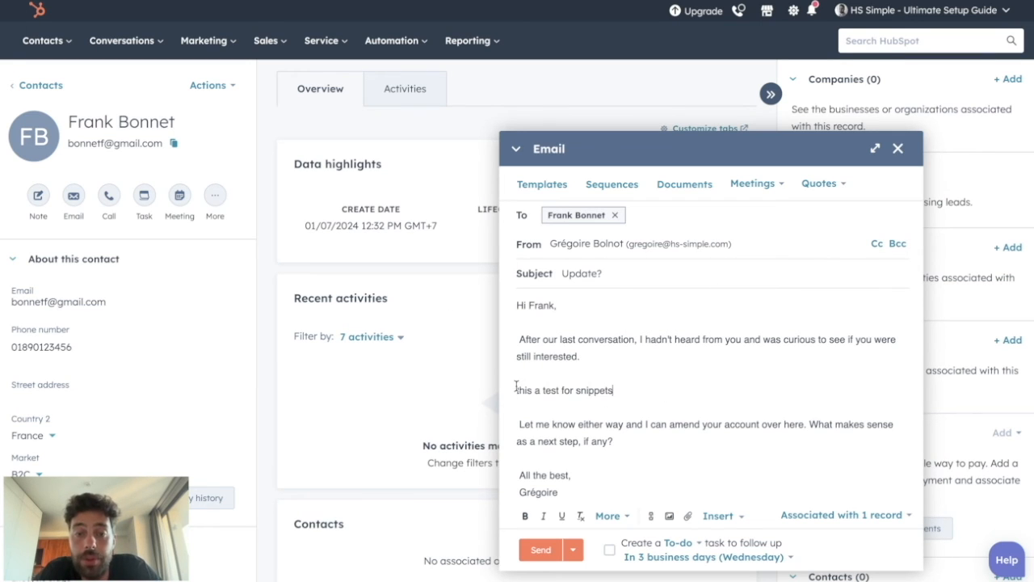